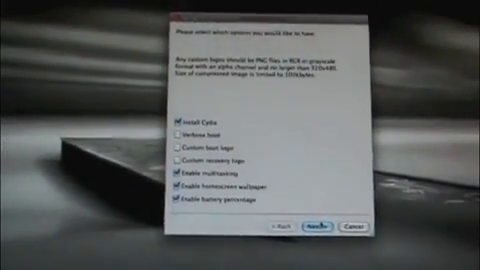
Accept the jailbreak options with Install Cydia checked and continue to the plug-in prompt.
left_click(308, 226)
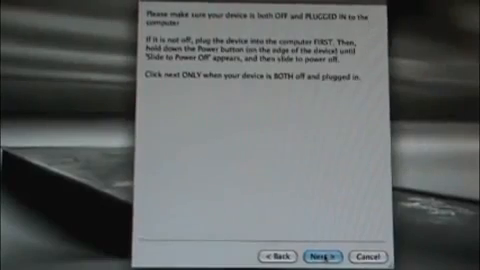
Continue with the device off and connected, advancing through the Power/Home DFU instructions.
left_click(324, 258)
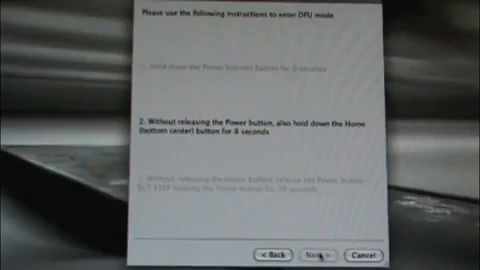
left_click(322, 256)
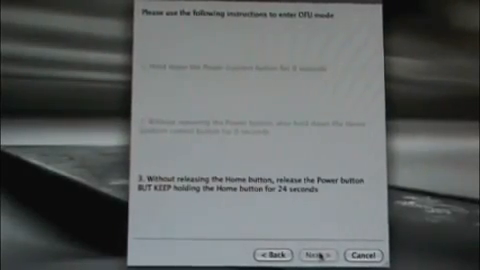
Complete the DFU countdown so redsn0w detects the device and waits for reboot.
left_click(320, 256)
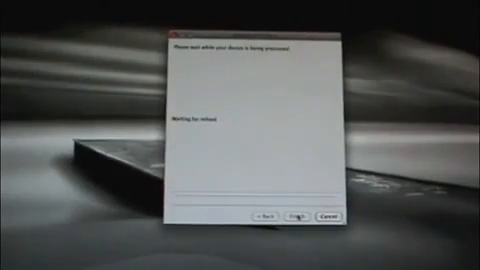